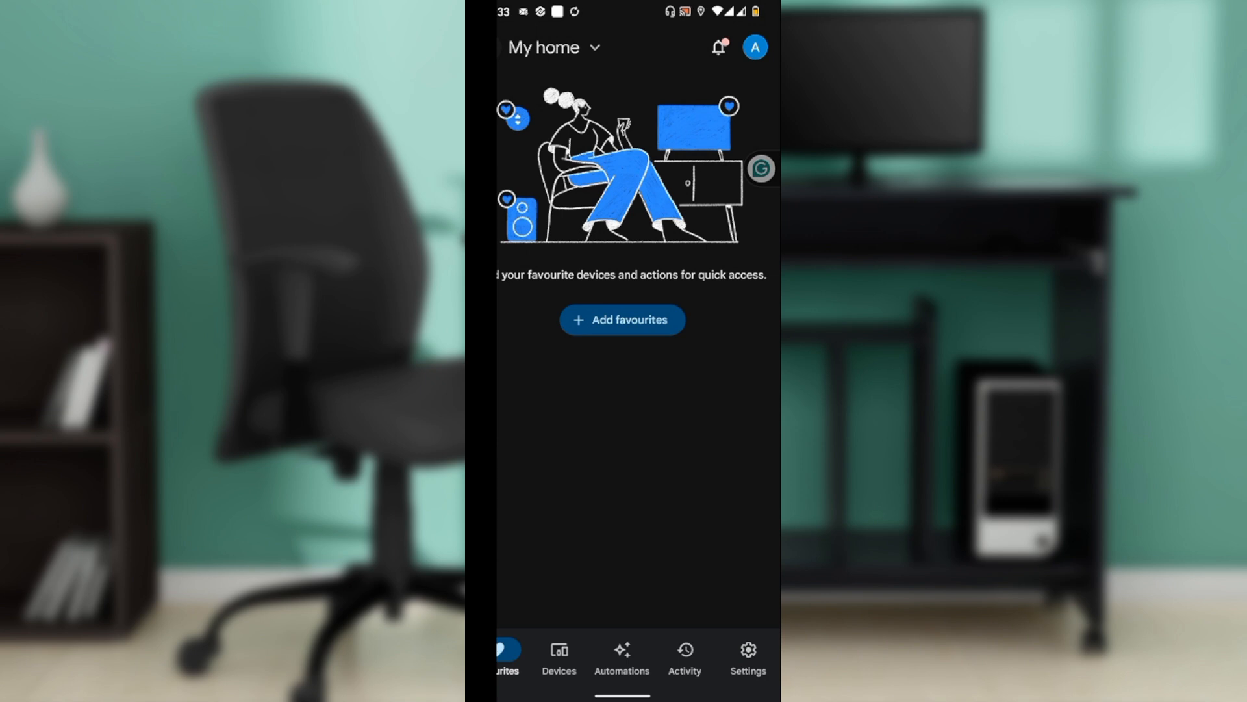
# Open the Settings tab to reach the home's settings page
pyautogui.click(746, 656)
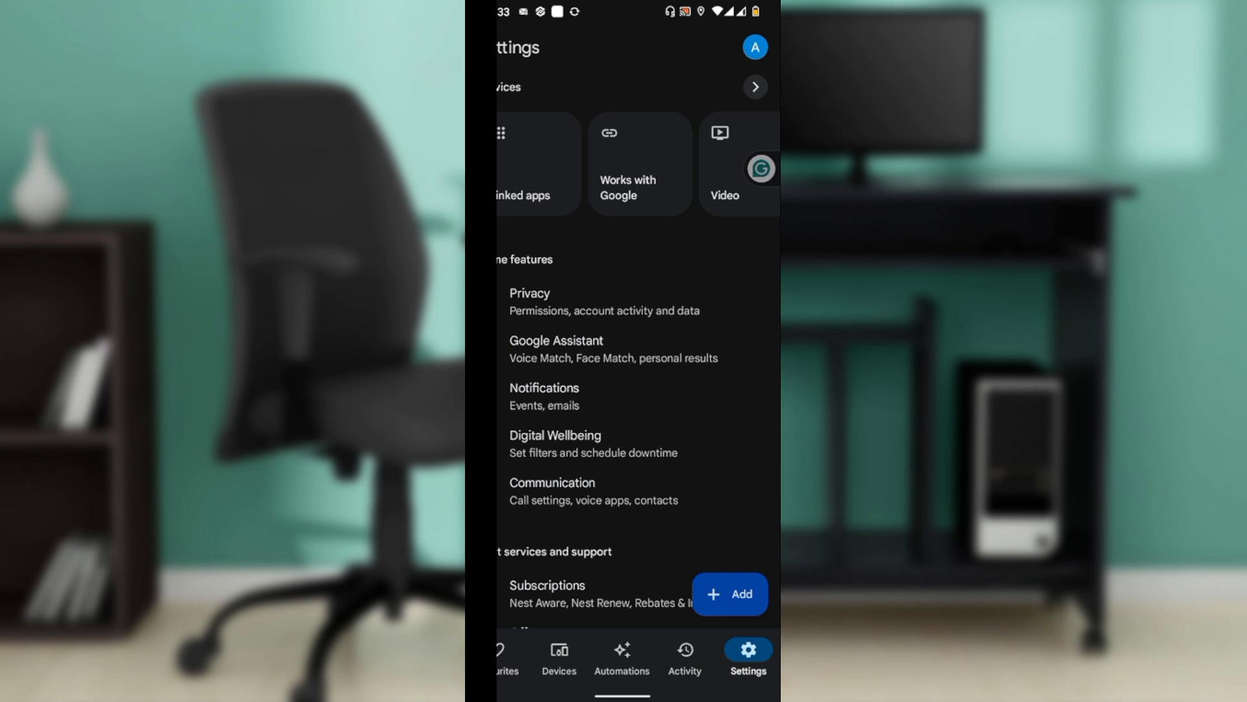
# Scroll Settings and tap + beside home members to open Invite a person
pyautogui.scroll(-3)
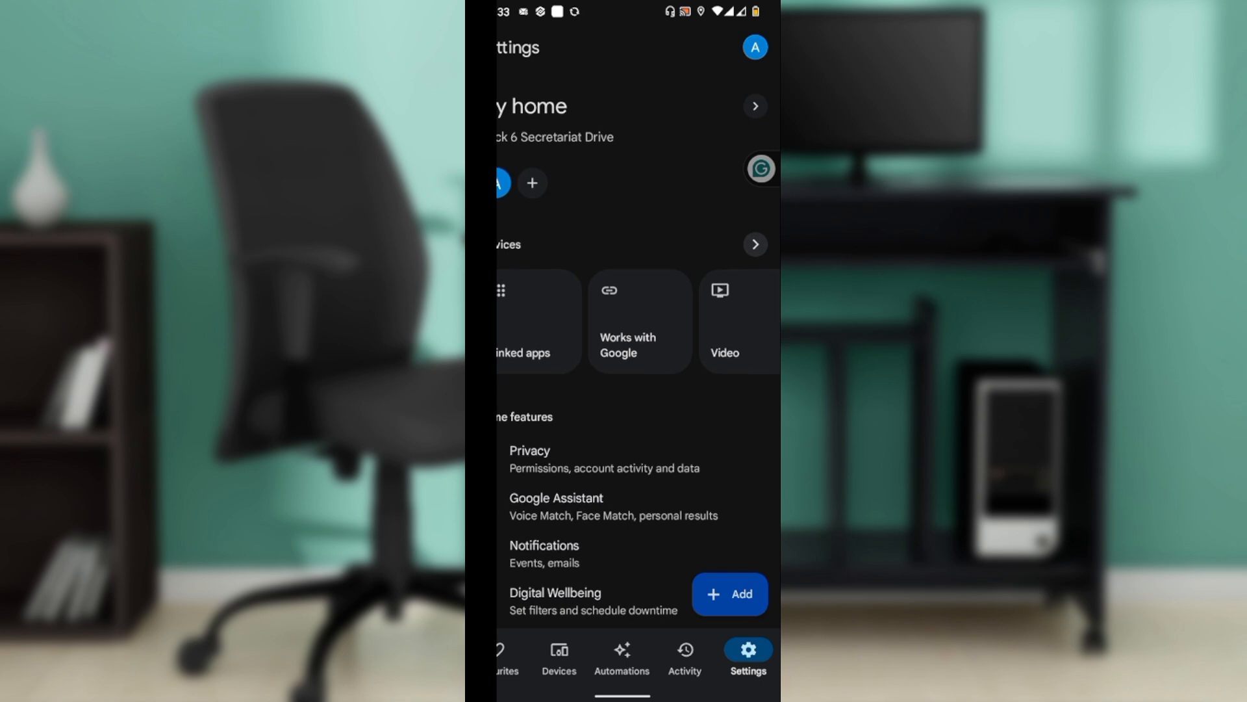
pyautogui.click(532, 183)
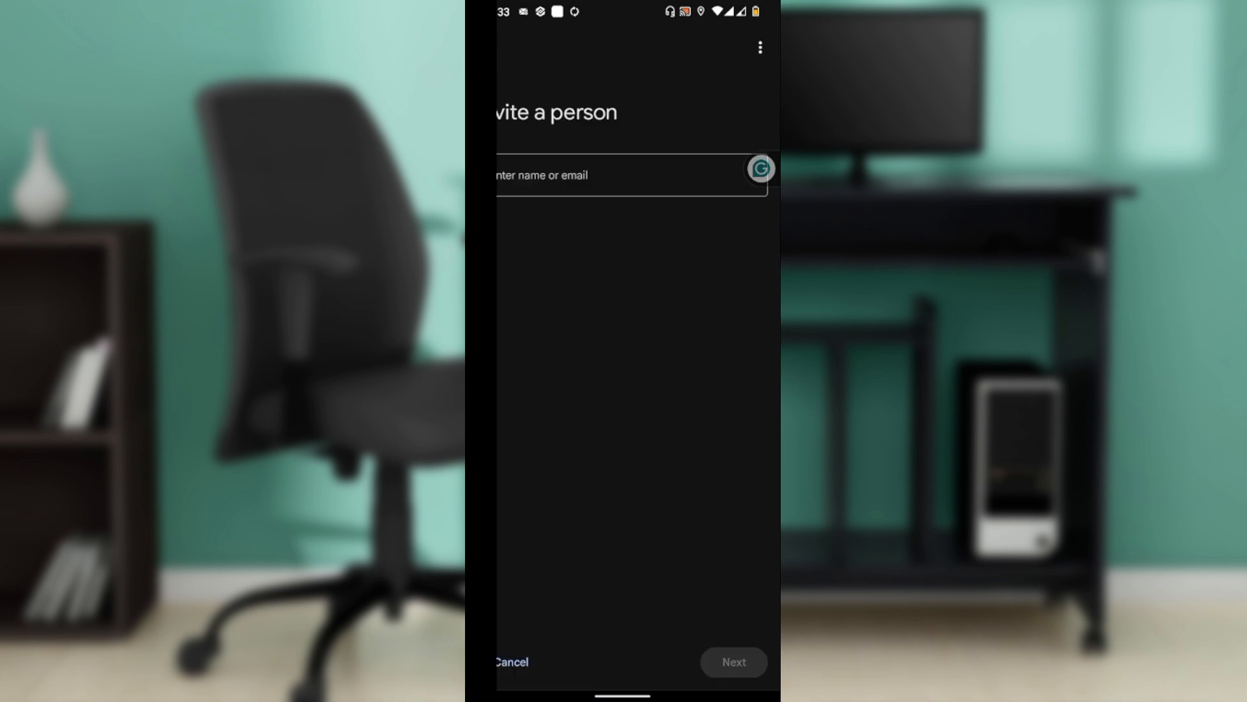